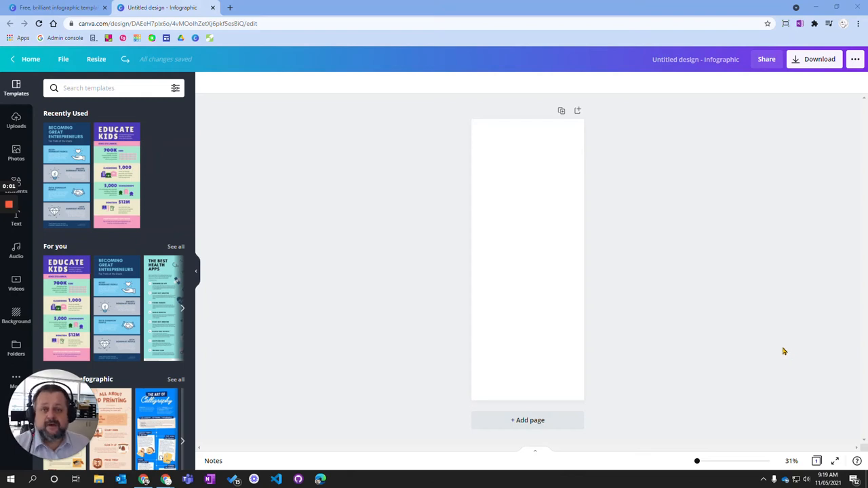
{"action": "mouse_move", "coordinate": [751, 311]}
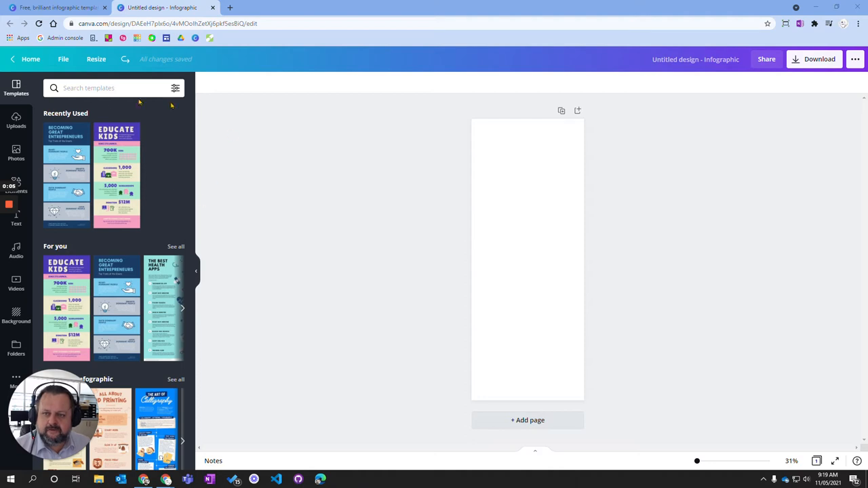
{"action": "mouse_move", "coordinate": [523, 211]}
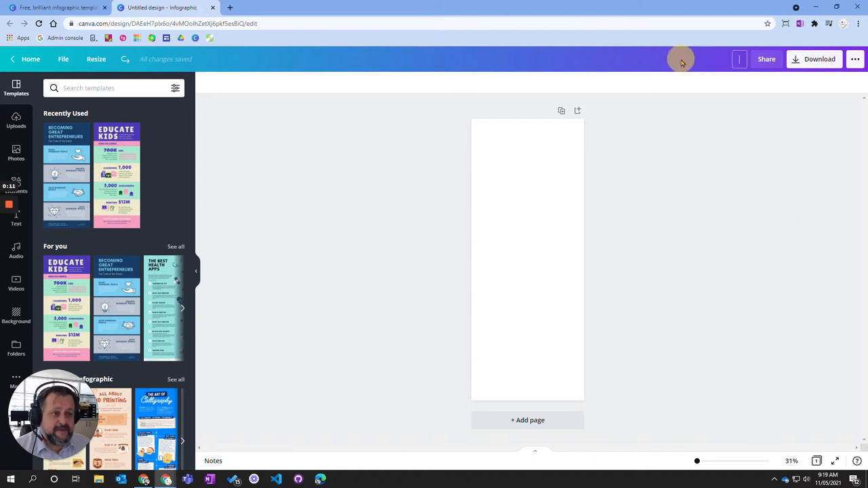
{"action": "mouse_move", "coordinate": [762, 140]}
{"action": "type", "text": "sample inforgraphic"}
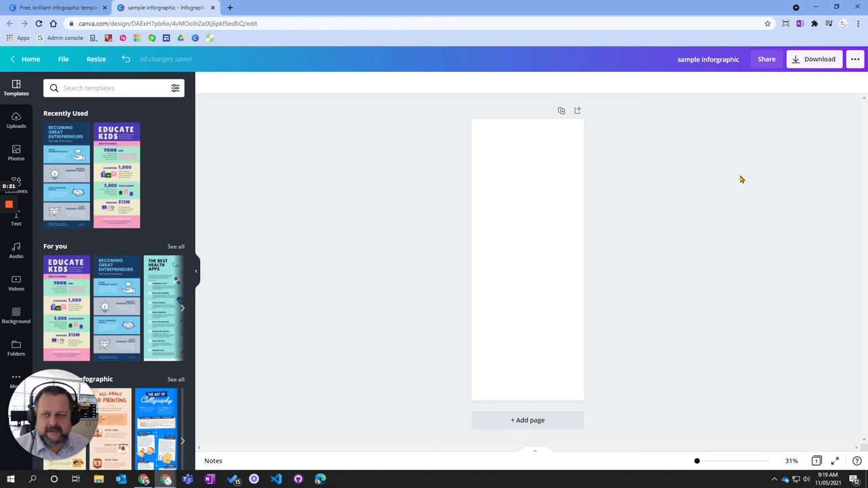
{"action": "mouse_move", "coordinate": [783, 98]}
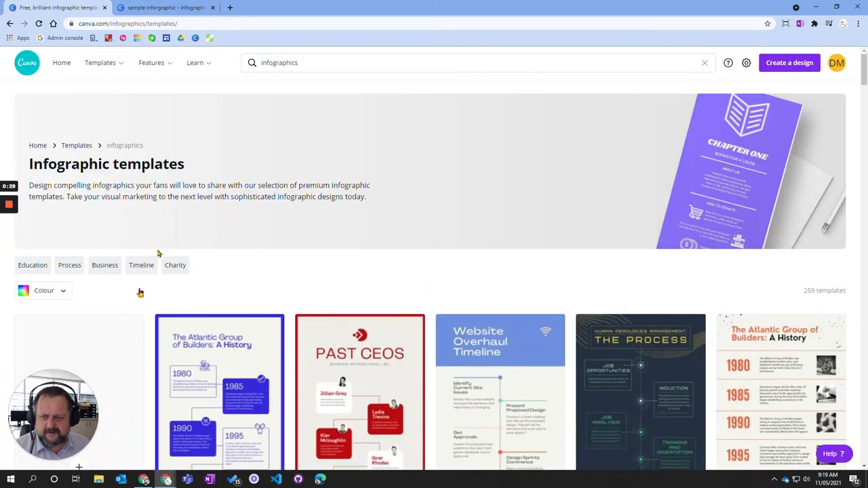
Return to the Canva home page from the infographic templates page
{"action": "left_click", "coordinate": [62, 62]}
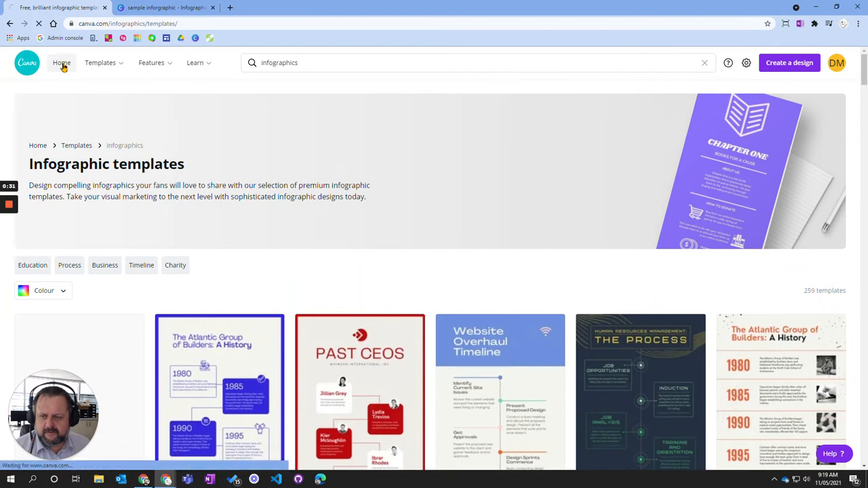
{"action": "left_click", "coordinate": [62, 63]}
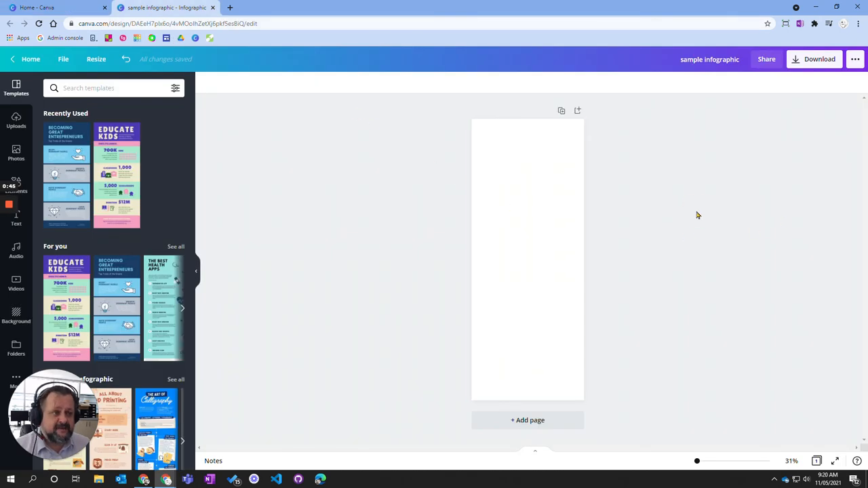
{"action": "mouse_move", "coordinate": [680, 203]}
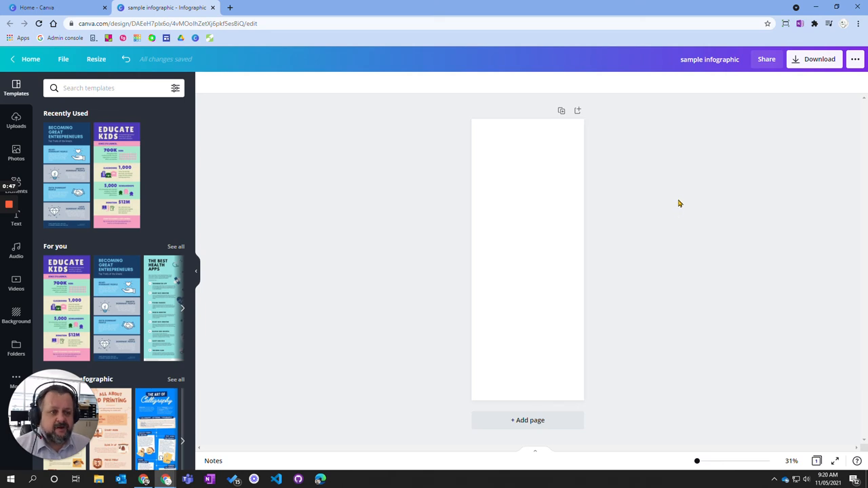
{"action": "mouse_move", "coordinate": [704, 143]}
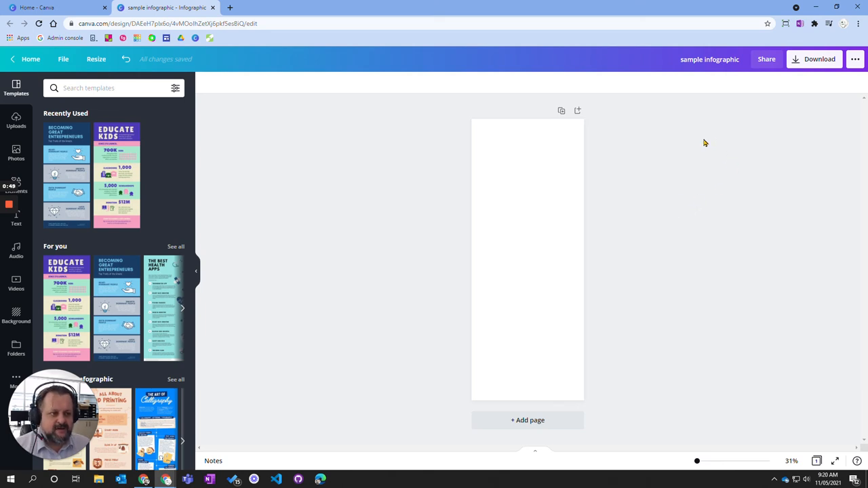
{"action": "mouse_move", "coordinate": [632, 172]}
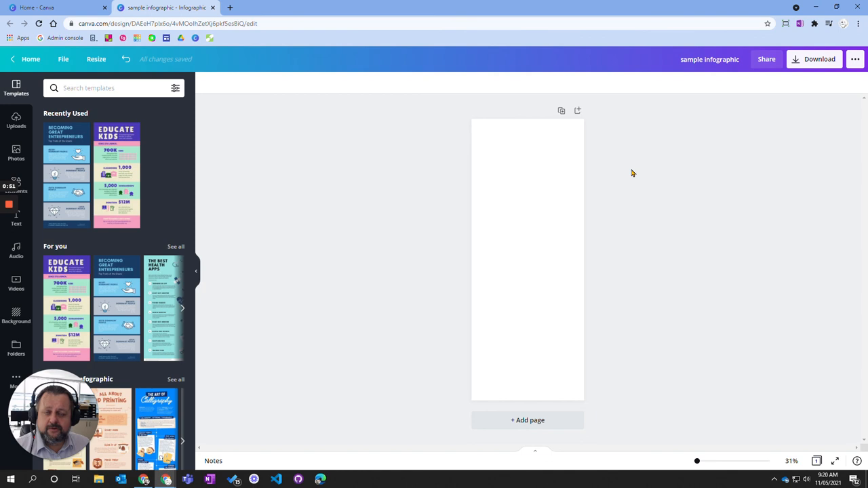